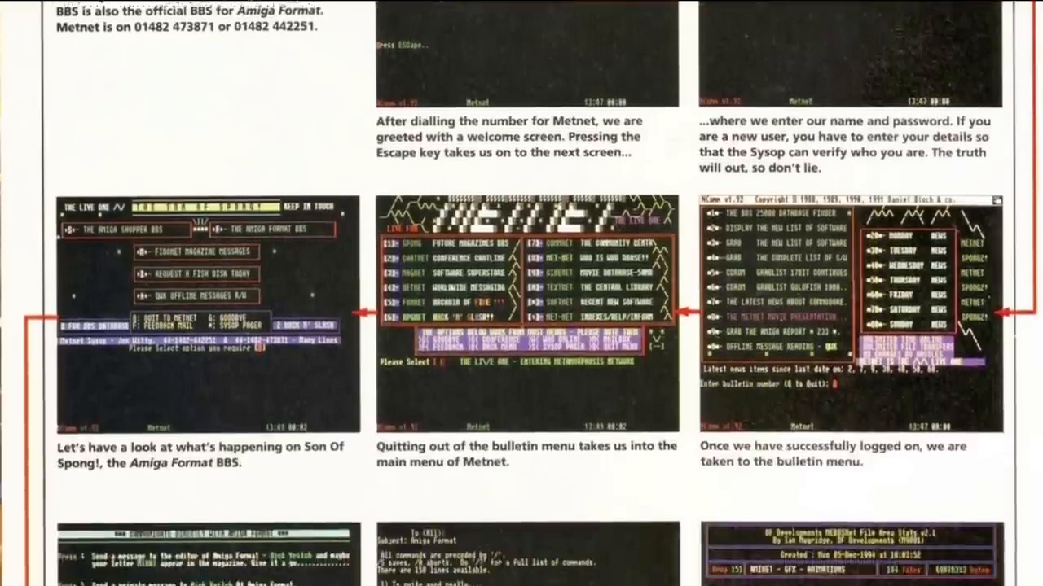
Scroll the magazine page down to the Metnet screenshots on messaging Amiga Format and browsing animations
{"action": "scroll", "scroll_direction": "down", "scroll_amount": 3}
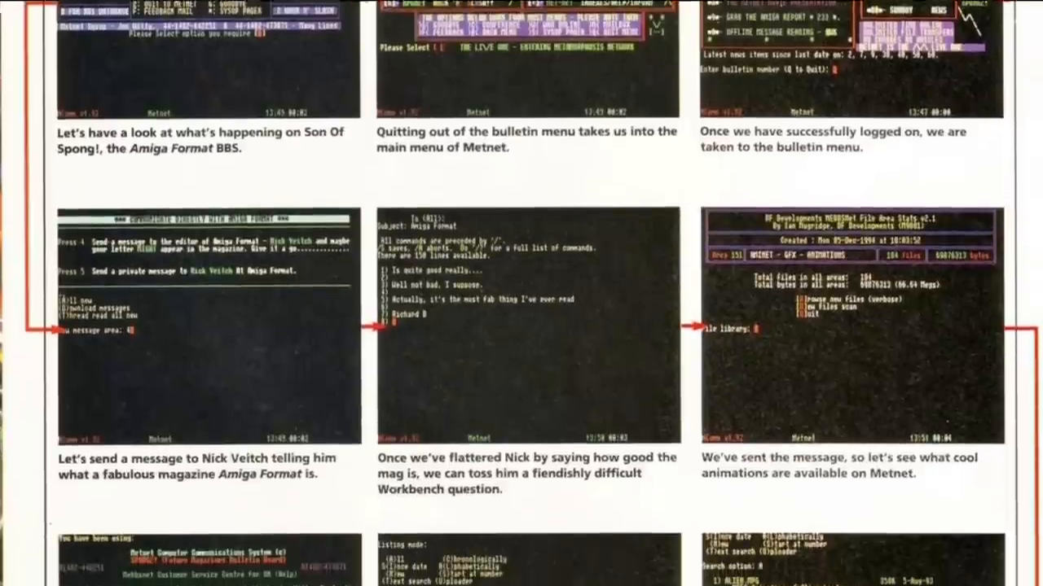
{"action": "scroll", "scroll_direction": "down", "scroll_amount": 3}
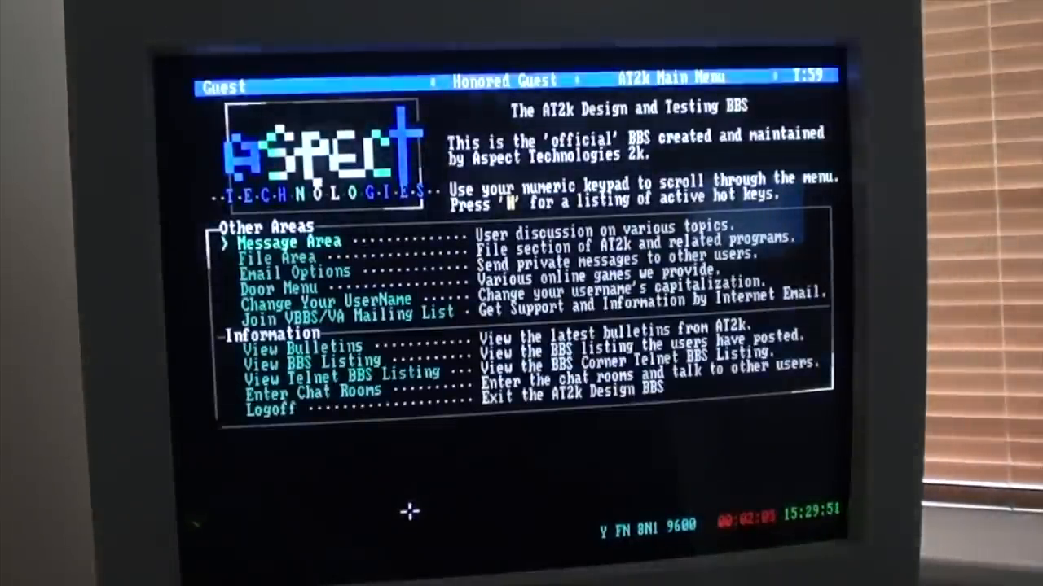
Move the AT2k BBS main menu marker from Message Area down to File Area
{"action": "key", "text": "Down"}
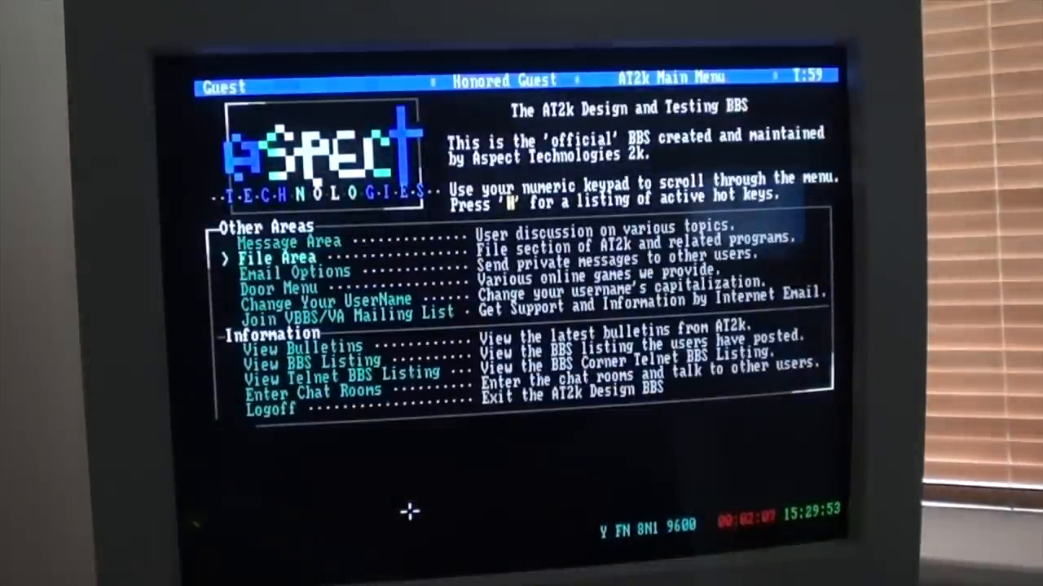
{"action": "key", "text": "Down"}
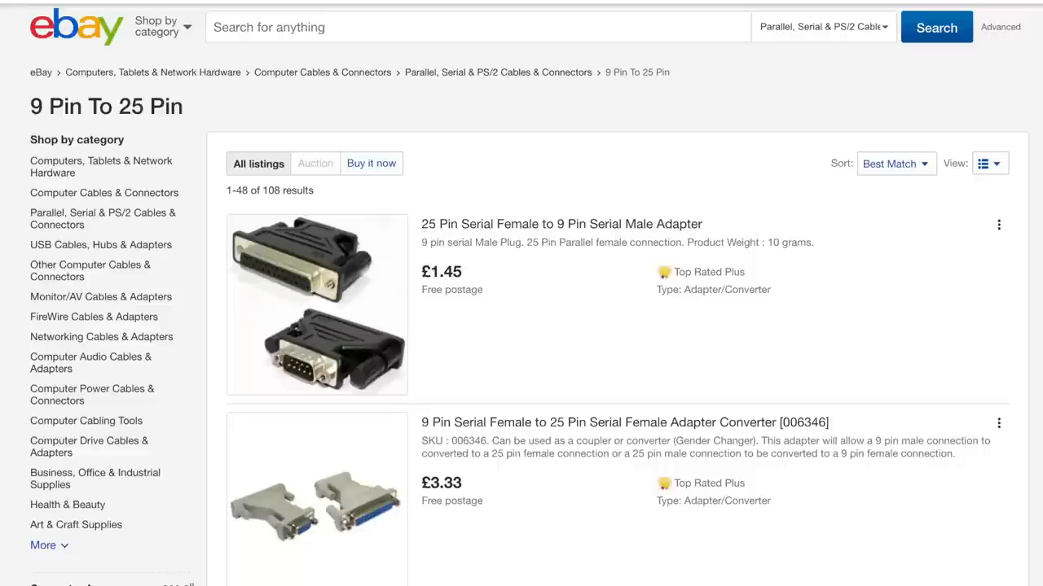
Browse further eBay 9 Pin To 25 Pin results, including serial cables and gender changers
{"action": "scroll", "scroll_direction": "down", "scroll_amount": 3}
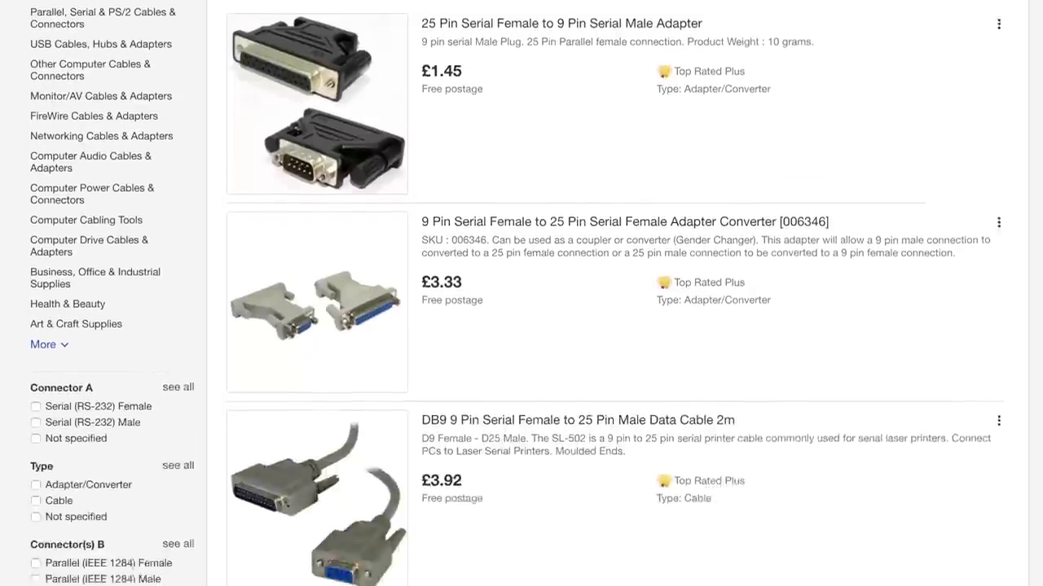
{"action": "scroll", "scroll_direction": "down", "scroll_amount": 3}
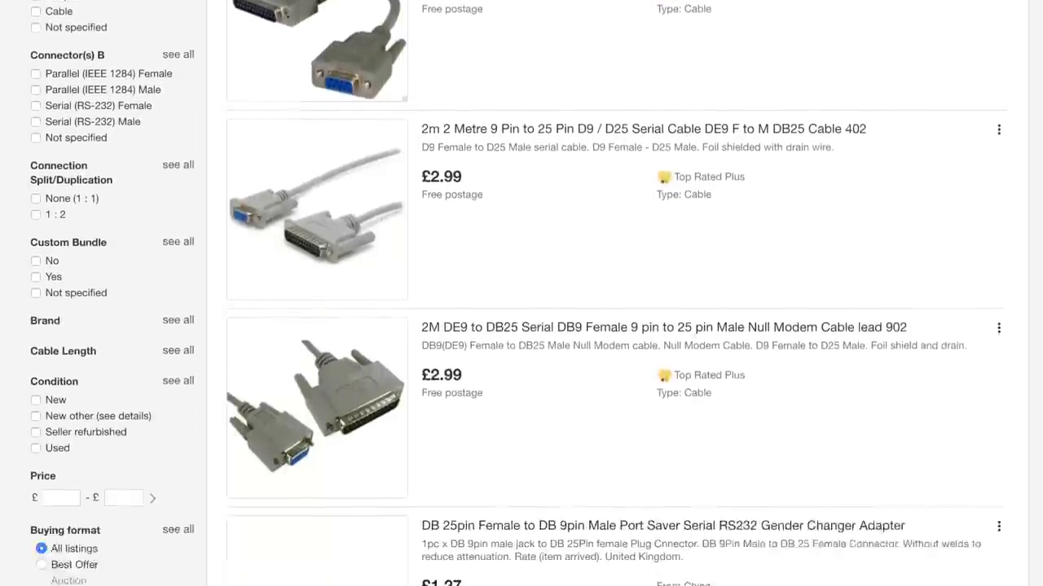
{"action": "scroll", "scroll_direction": "down", "scroll_amount": 3}
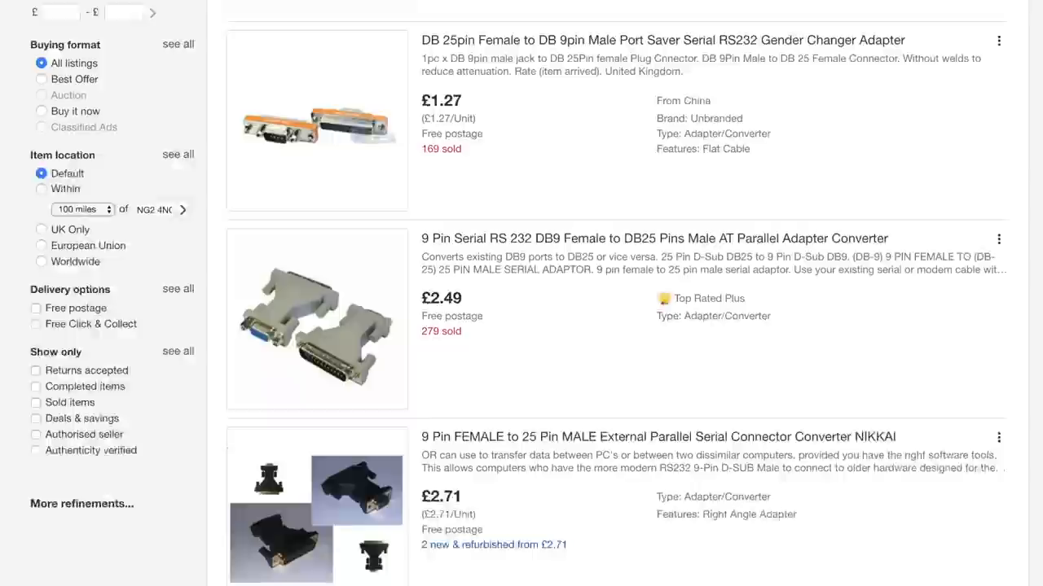
{"action": "scroll", "scroll_direction": "down", "scroll_amount": 3}
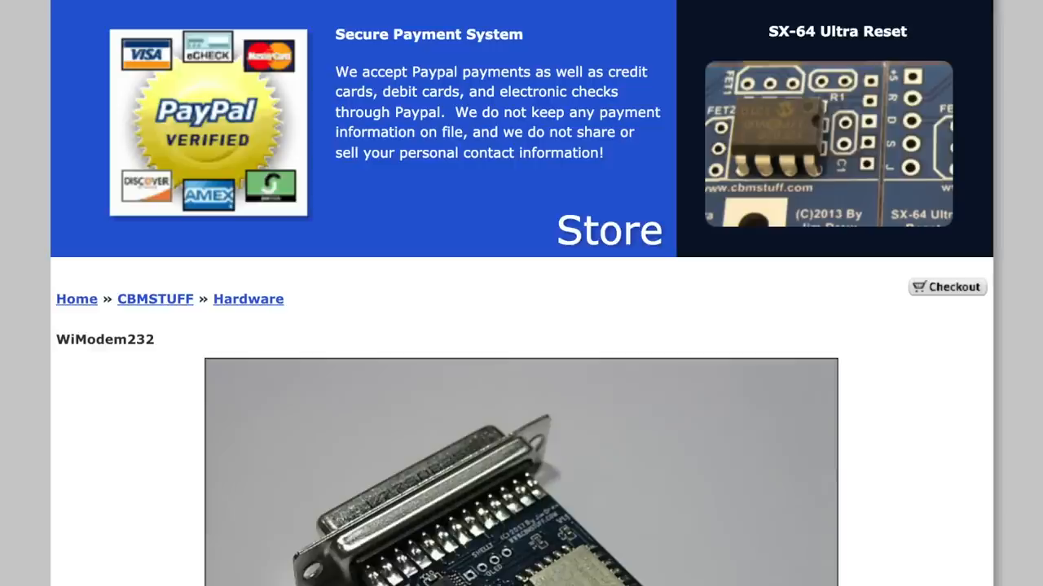
Scroll the WiModem232 product page past the photo to the 'All new V2' description
{"action": "scroll", "scroll_direction": "down", "scroll_amount": 3}
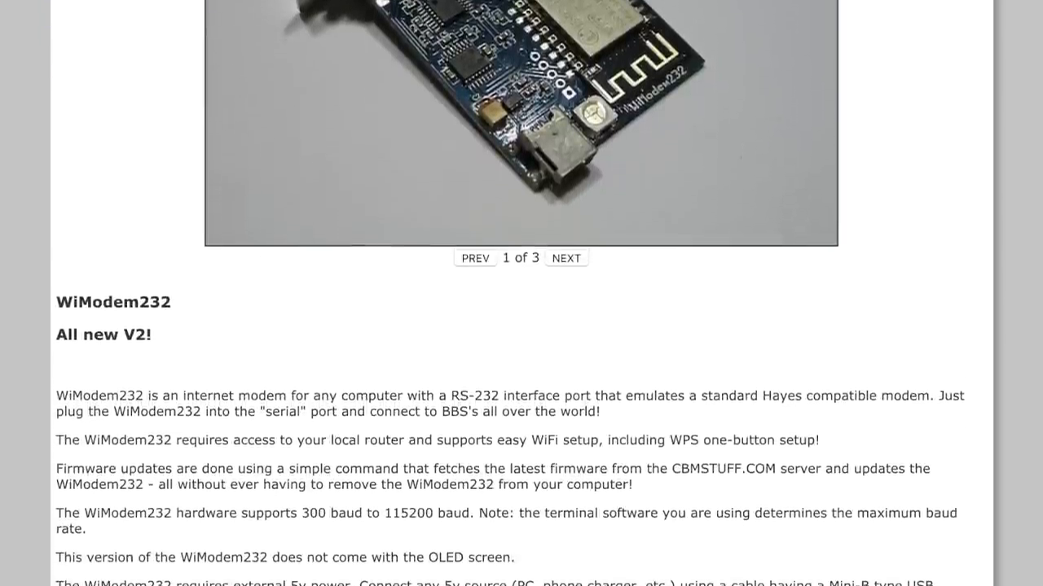
{"action": "scroll", "scroll_direction": "down", "scroll_amount": 3}
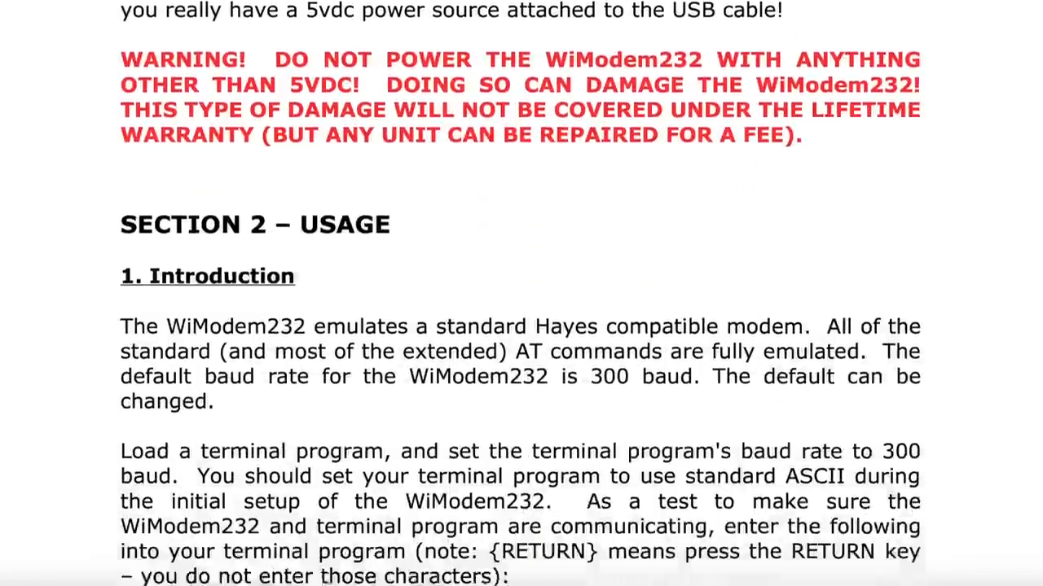
Scroll the WiModem232 manual through Section 2 Usage to Setting up the Internet Connection
{"action": "scroll", "scroll_direction": "down", "scroll_amount": 3}
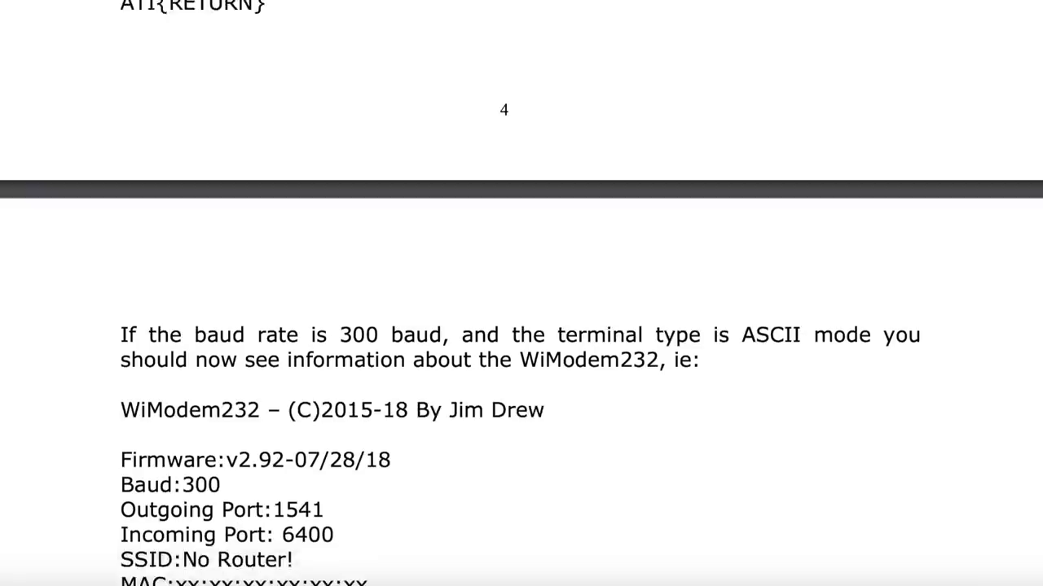
{"action": "scroll", "scroll_direction": "down", "scroll_amount": 3}
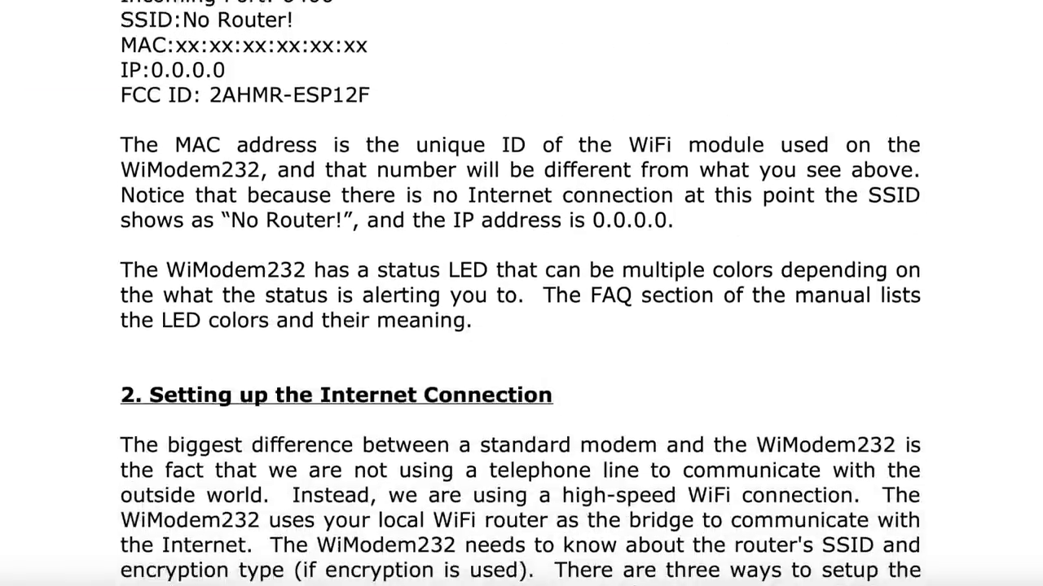
{"action": "scroll", "scroll_direction": "down", "scroll_amount": 3}
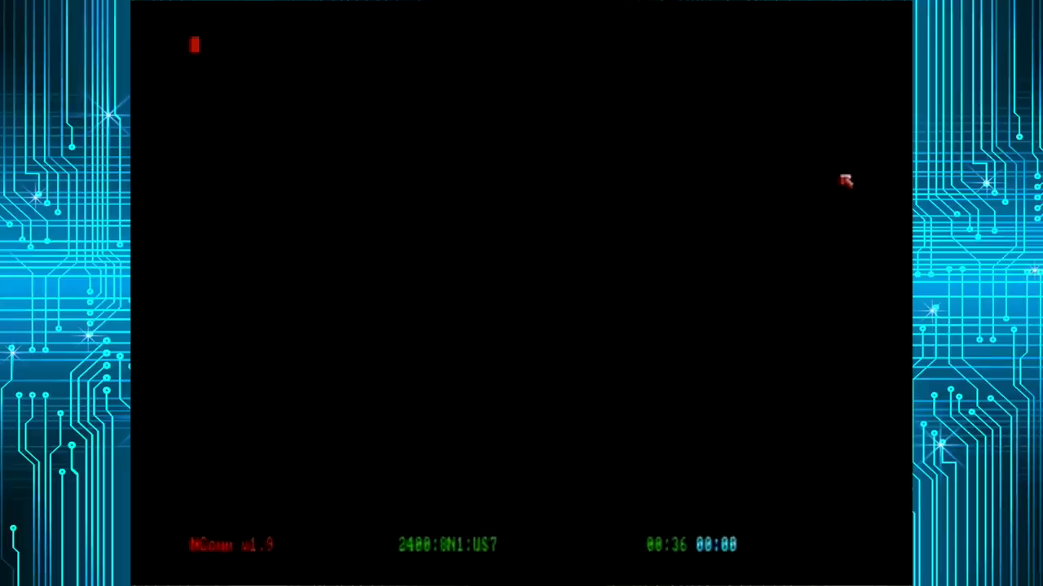
{"action": "mouse_move", "coordinate": [328, 45]}
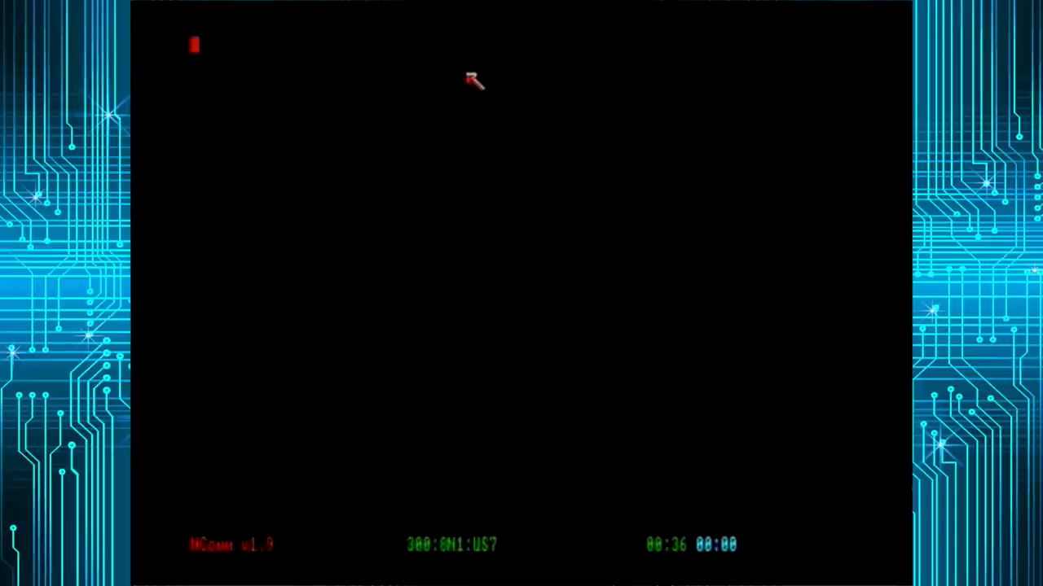
{"action": "mouse_move", "coordinate": [475, 141]}
{"action": "type", "text": "ati"}
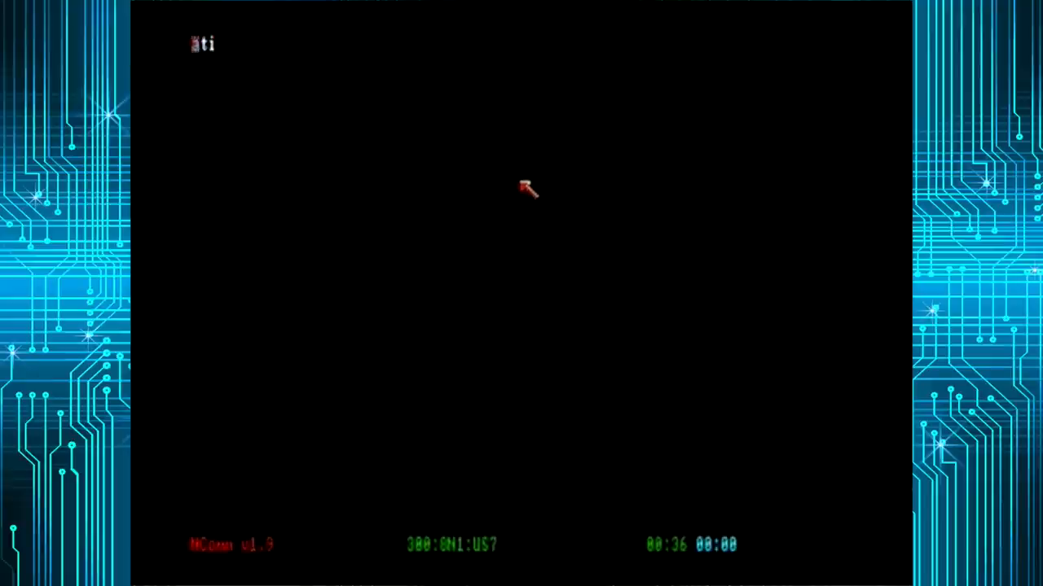
Enter ATI at the 300-baud terminal to list the WiModem's firmware and network details
{"action": "type", "text": "a"}
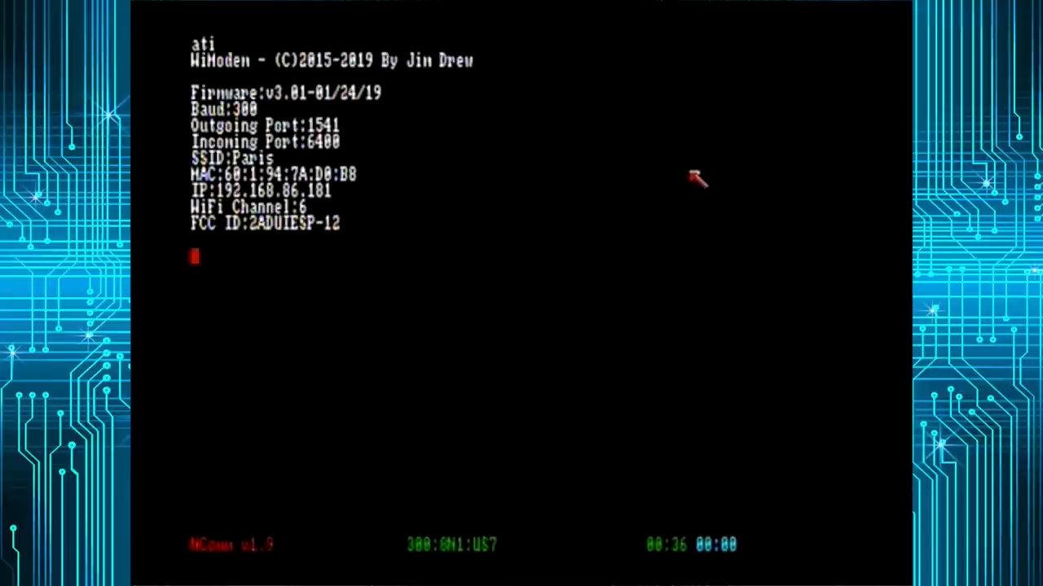
{"action": "mouse_move", "coordinate": [509, 192]}
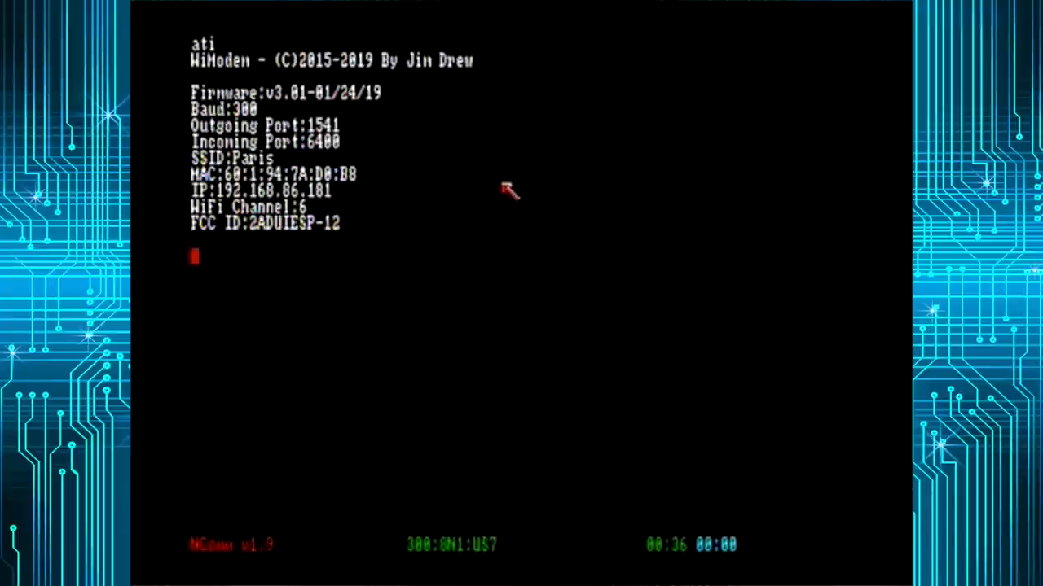
{"action": "mouse_move", "coordinate": [269, 118]}
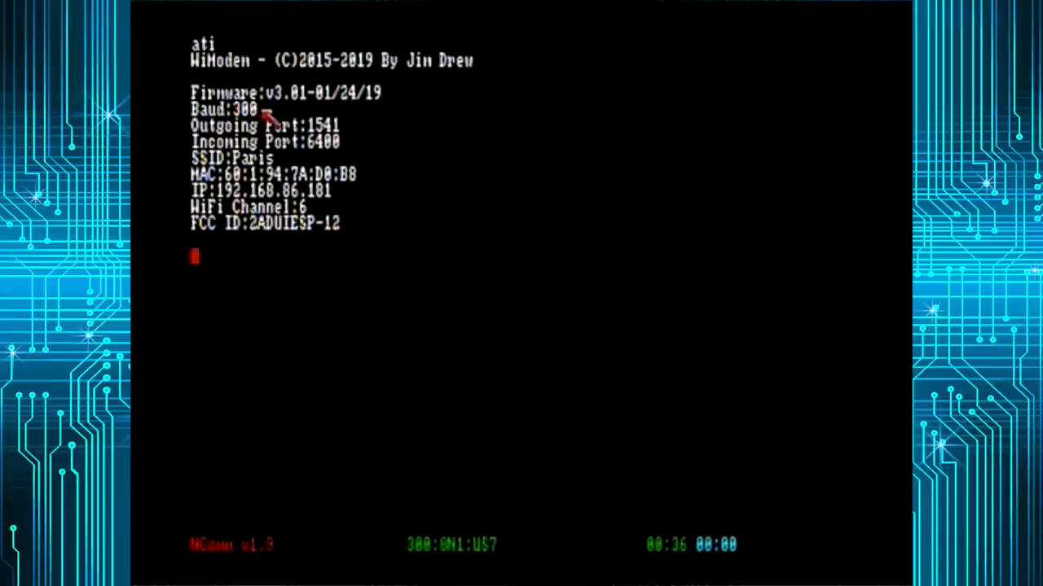
Switch the WiModem to 9600 baud with the at*b96 command
{"action": "type", "text": "a"}
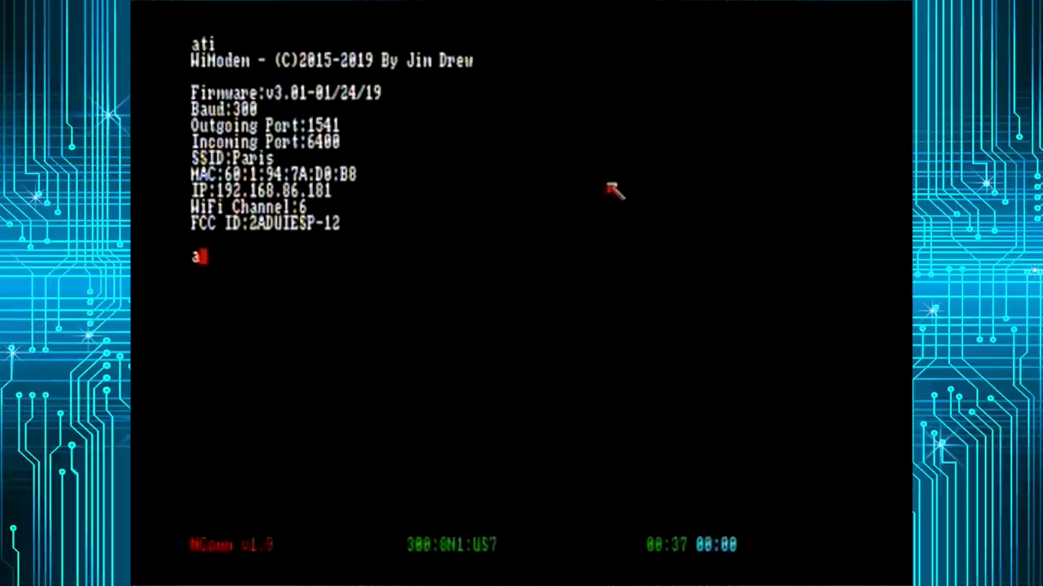
{"action": "type", "text": "t"}
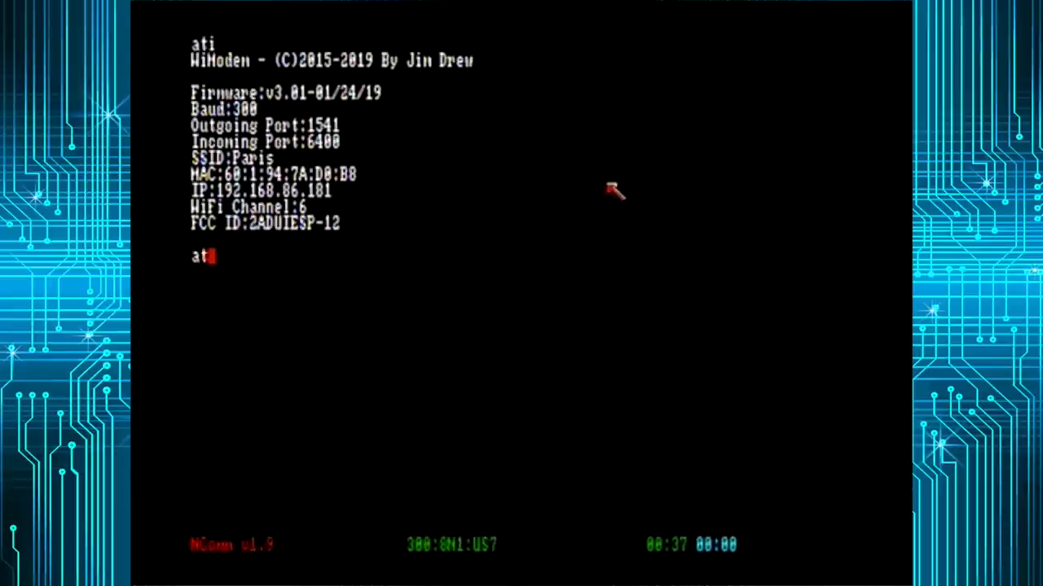
{"action": "type", "text": "*"}
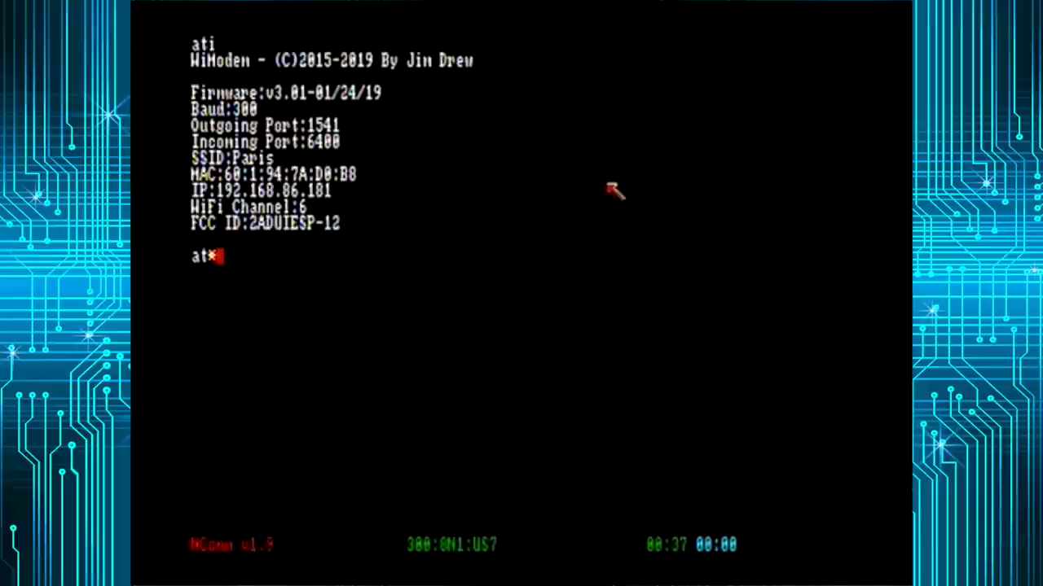
{"action": "type", "text": "b 9600"}
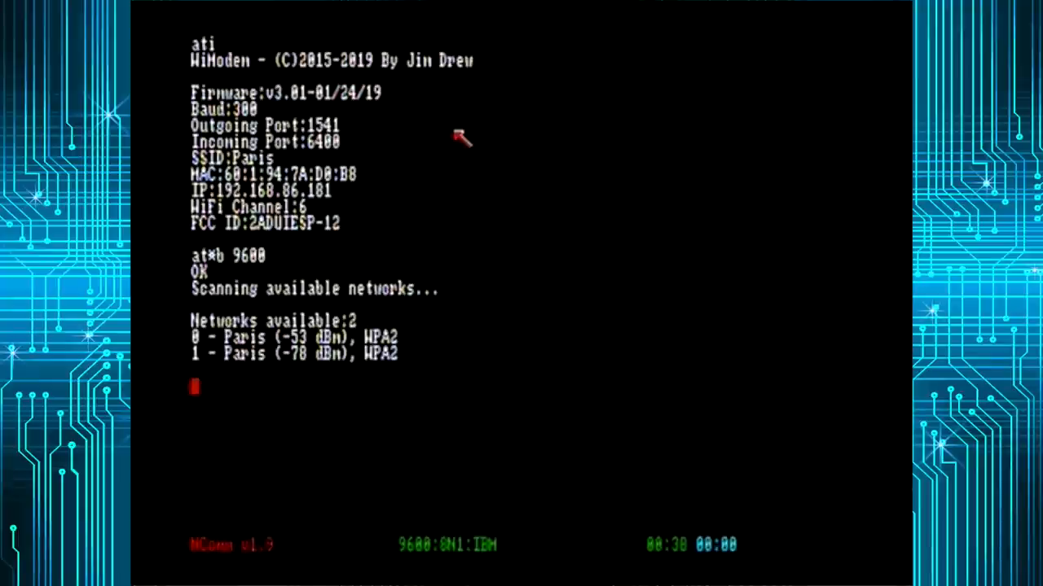
Dial google.com on port 80 with atdt to test the internet connection
{"action": "type", "text": "atdt g"}
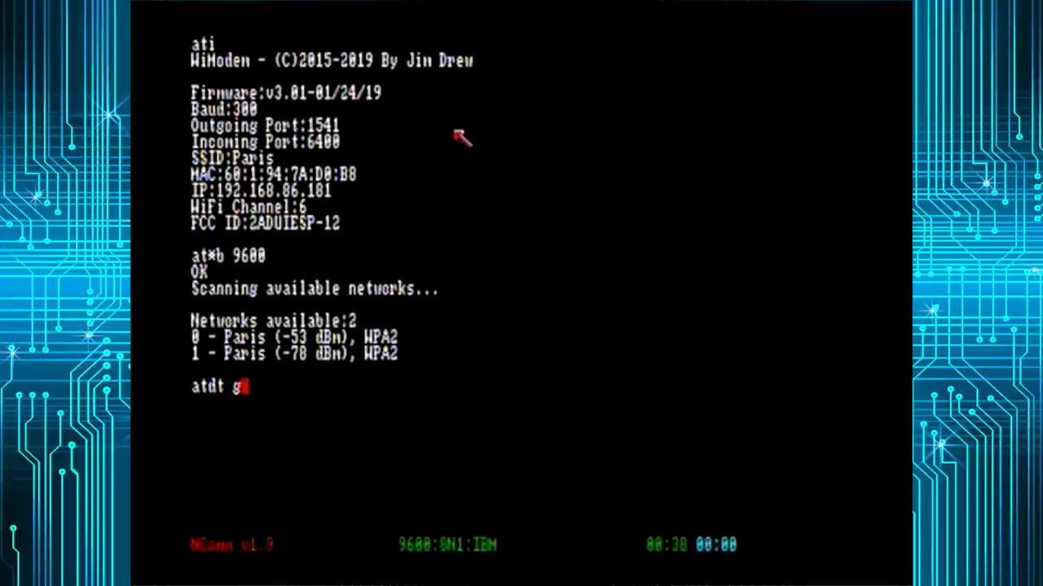
{"action": "type", "text": "oog"}
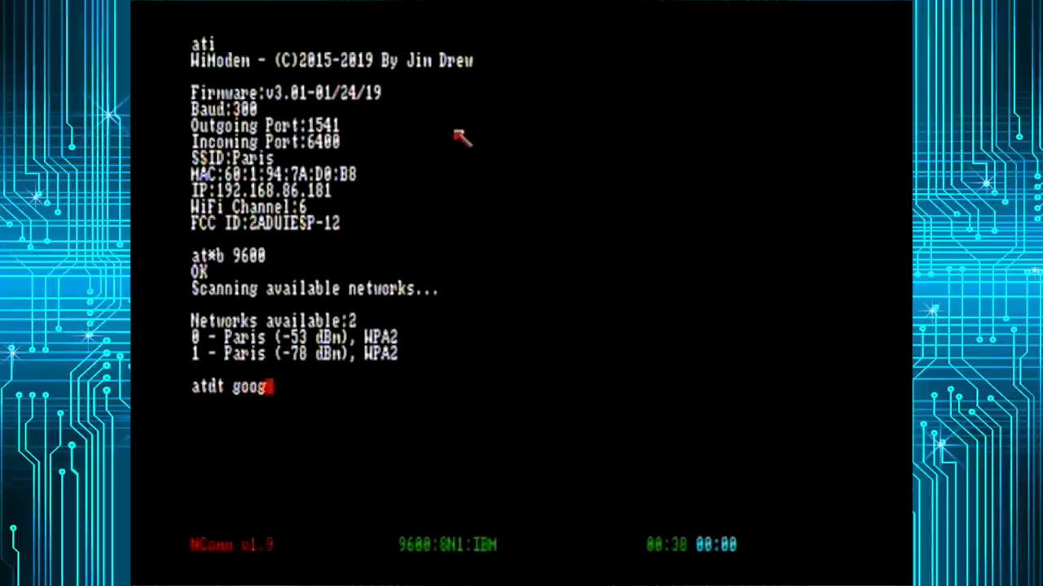
{"action": "type", "text": "le."}
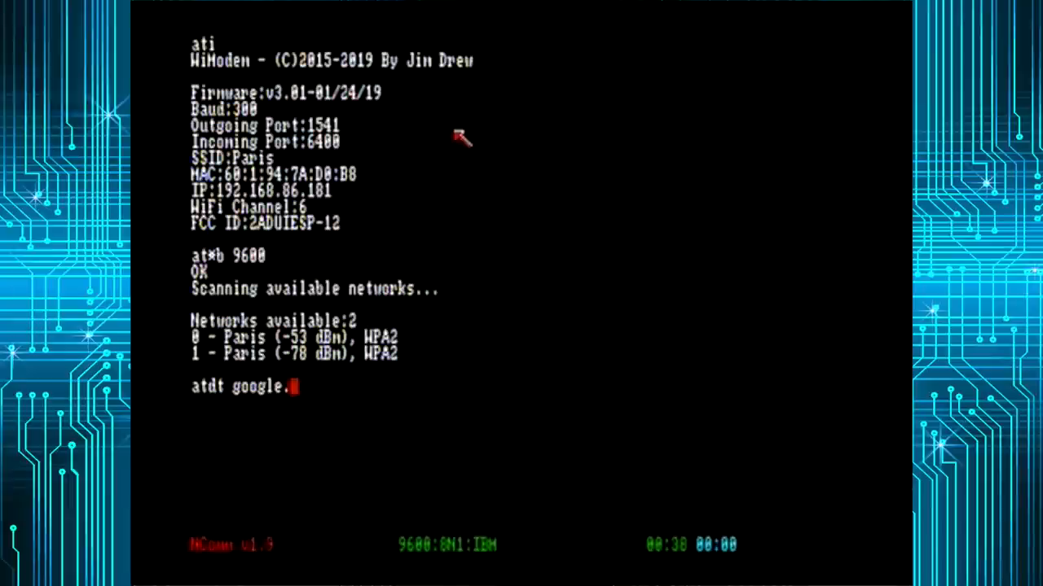
{"action": "type", "text": "com"}
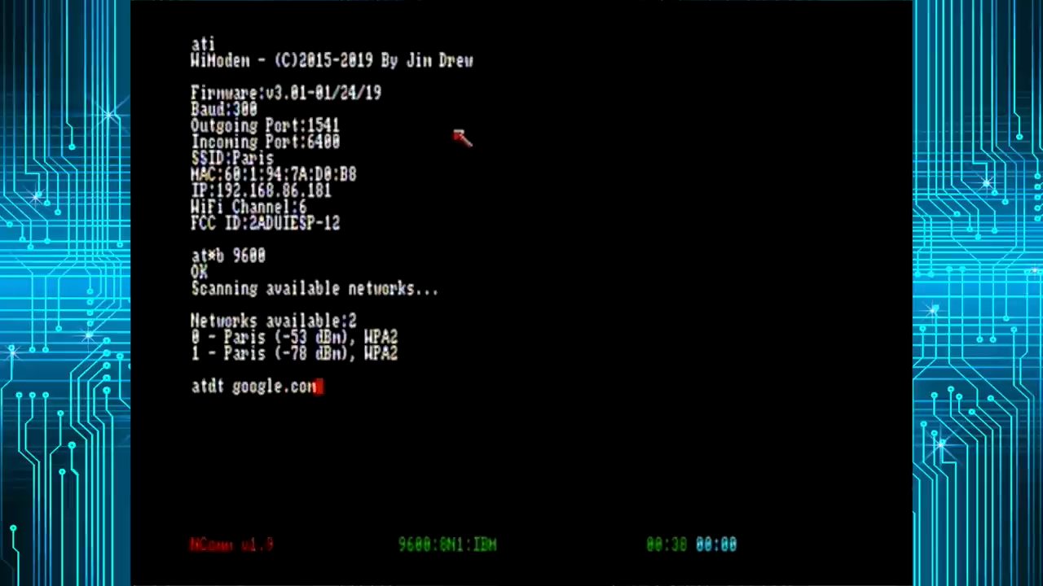
{"action": "type", "text": ":80"}
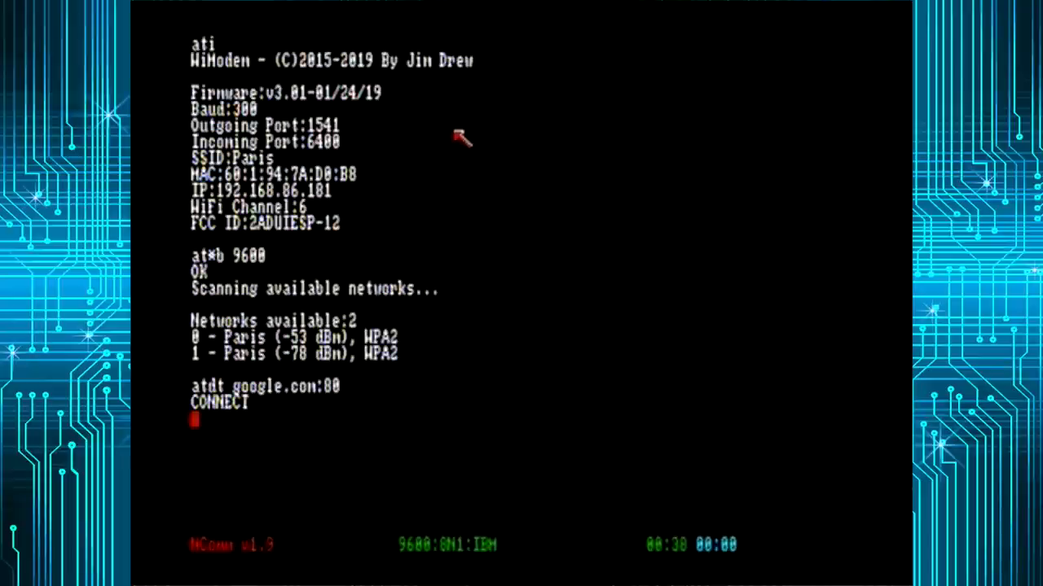
{"action": "mouse_move", "coordinate": [446, 149]}
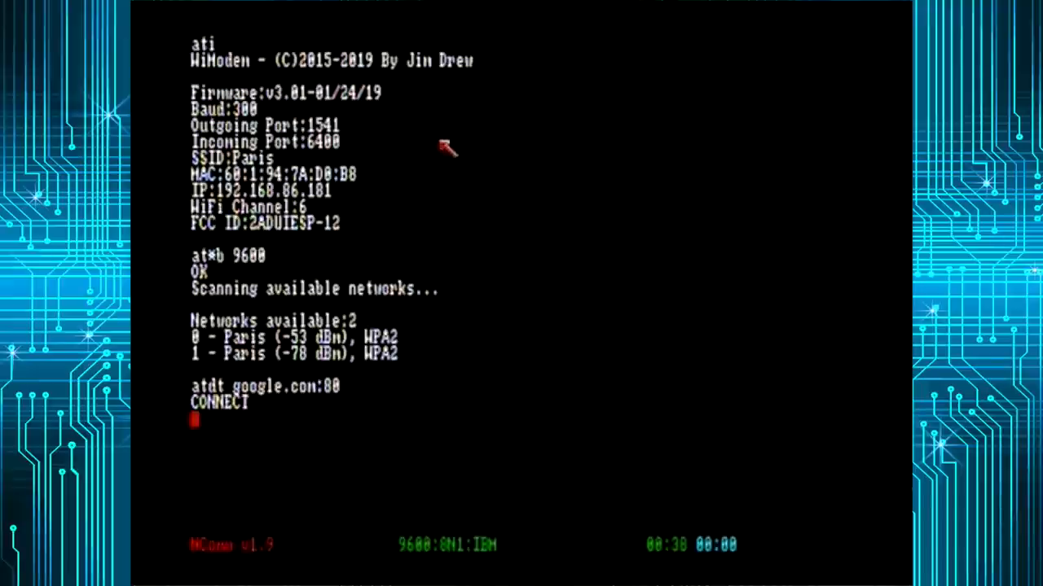
{"action": "mouse_move", "coordinate": [453, 162]}
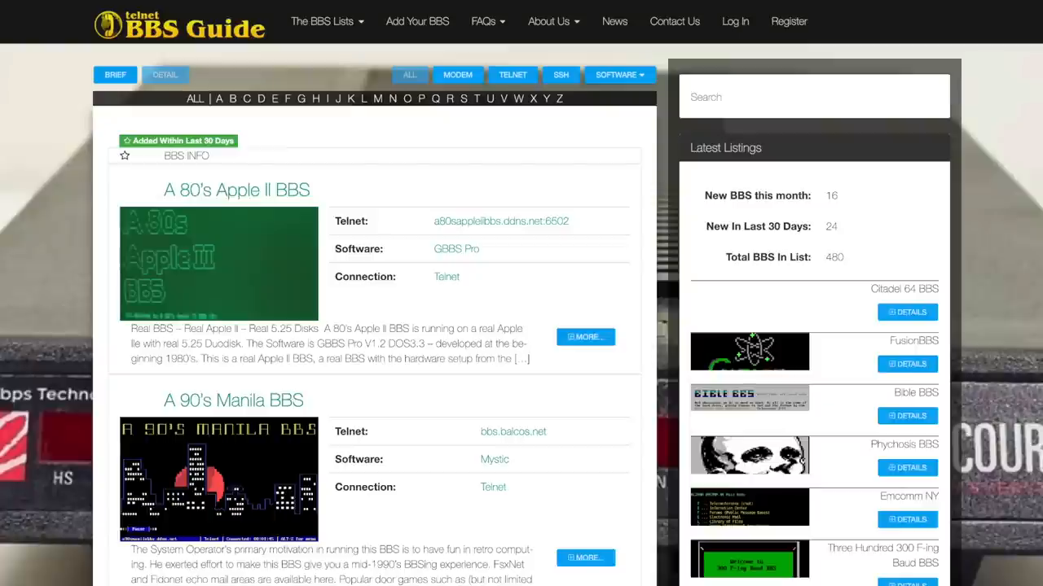
Scroll the Telnet BBS Guide listing to entries like Acid Underworld, After Hours BBS and Afterlife
{"action": "scroll", "scroll_direction": "down", "scroll_amount": 3}
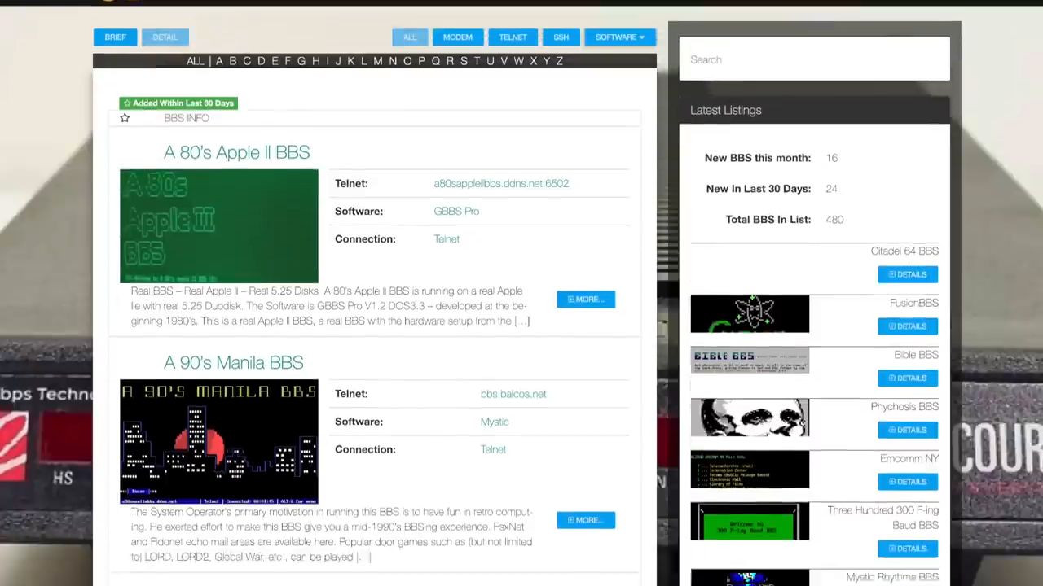
{"action": "scroll", "scroll_direction": "down", "scroll_amount": 3}
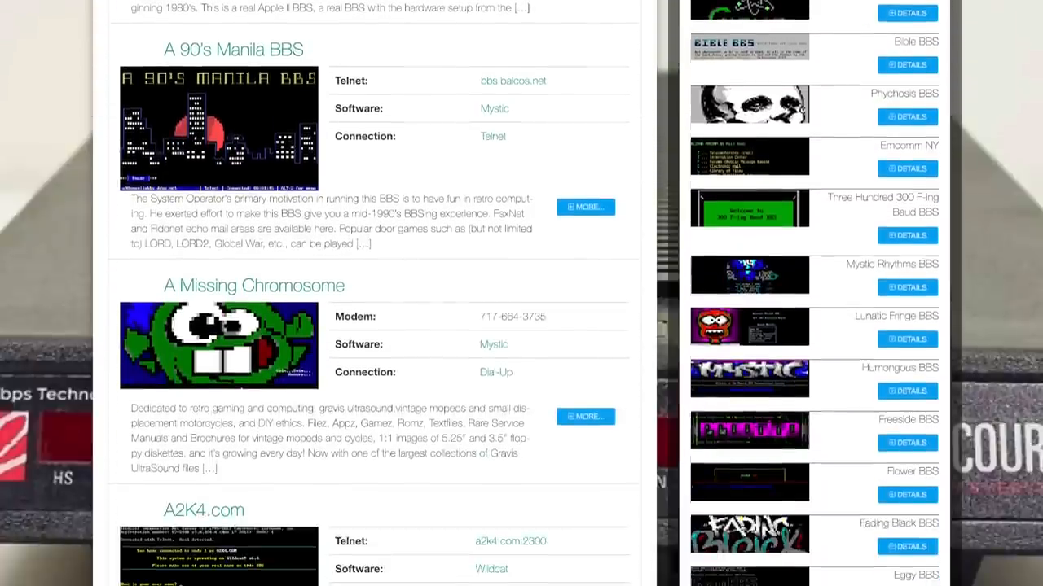
{"action": "scroll", "scroll_direction": "down", "scroll_amount": 3}
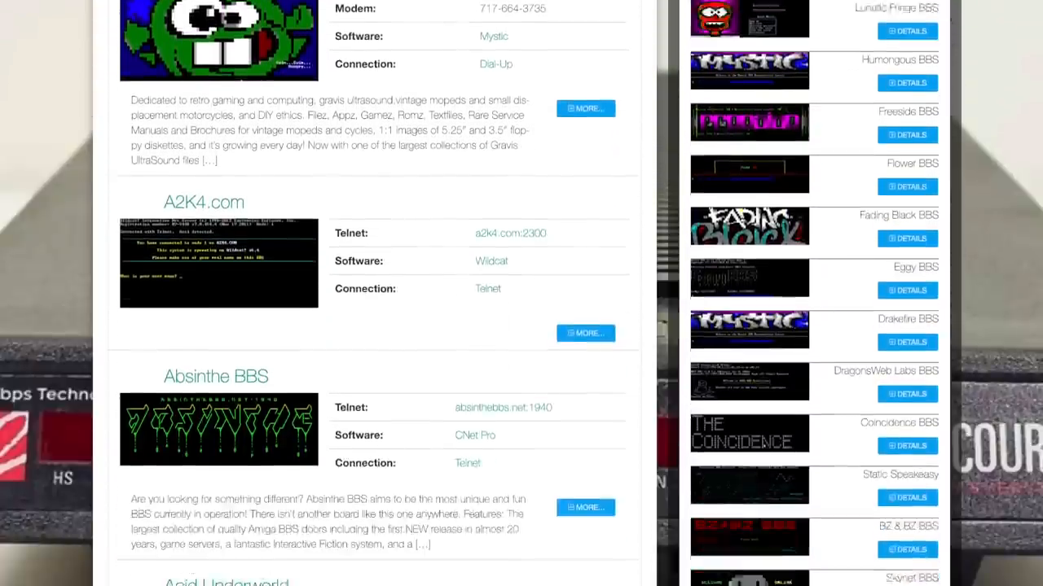
{"action": "scroll", "scroll_direction": "down", "scroll_amount": 3}
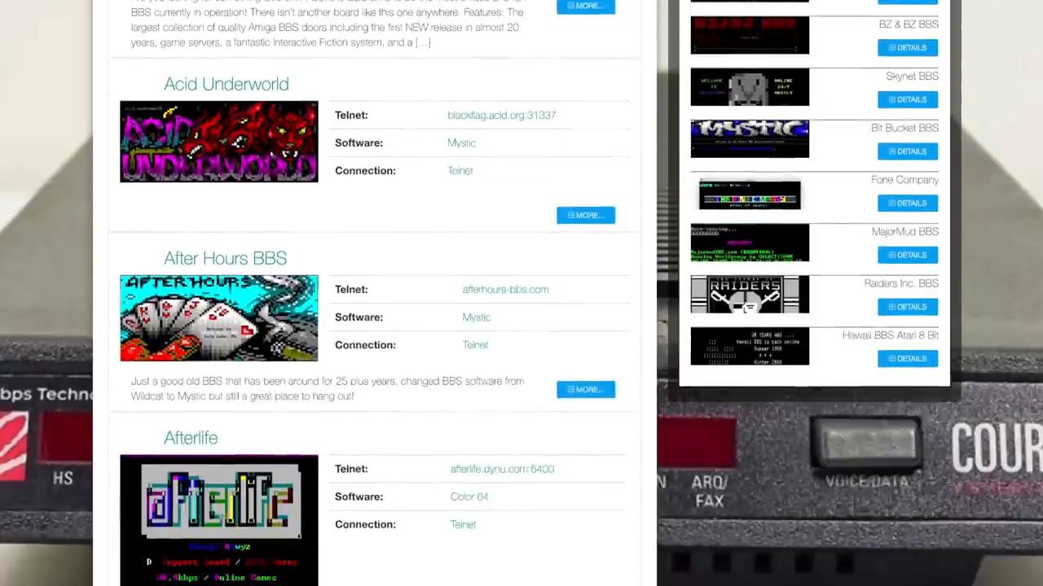
{"action": "scroll", "scroll_direction": "down", "scroll_amount": 3}
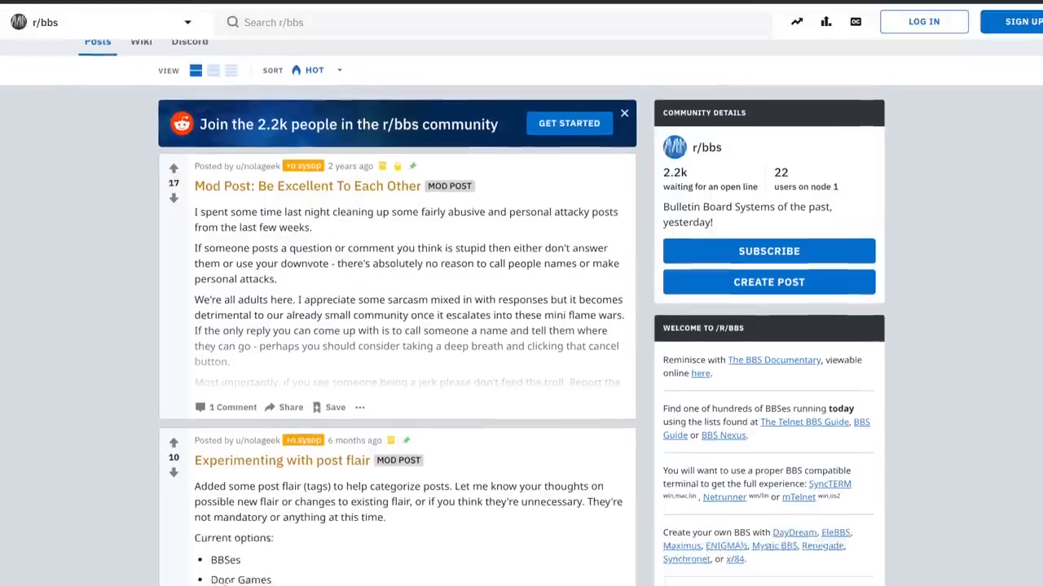
Scroll through r/bbs and r/retrobattlestations posts such as the ASR33 Teletype
{"action": "scroll", "scroll_direction": "down", "scroll_amount": 3}
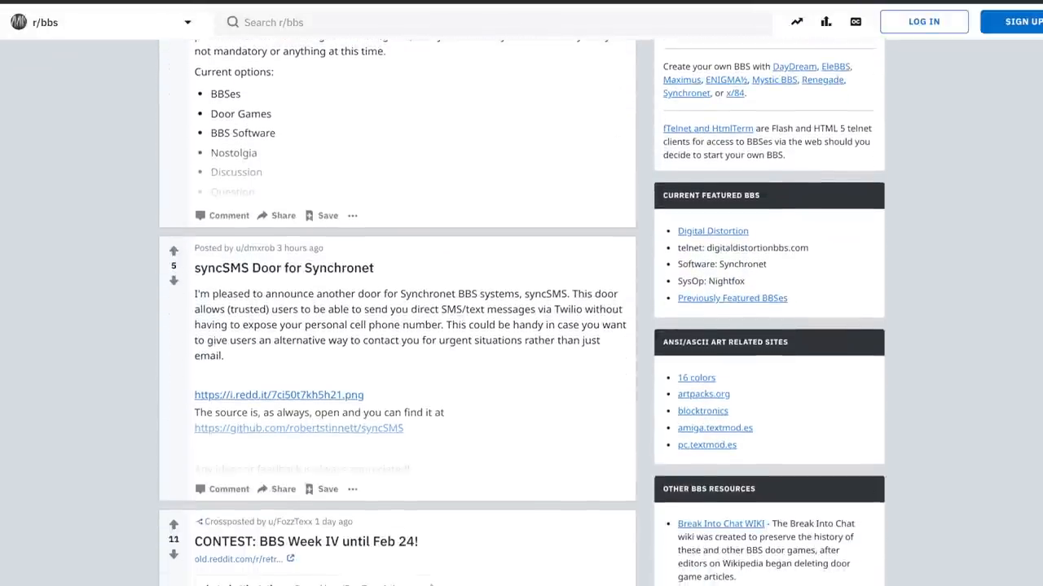
{"action": "scroll", "scroll_direction": "down", "scroll_amount": 3}
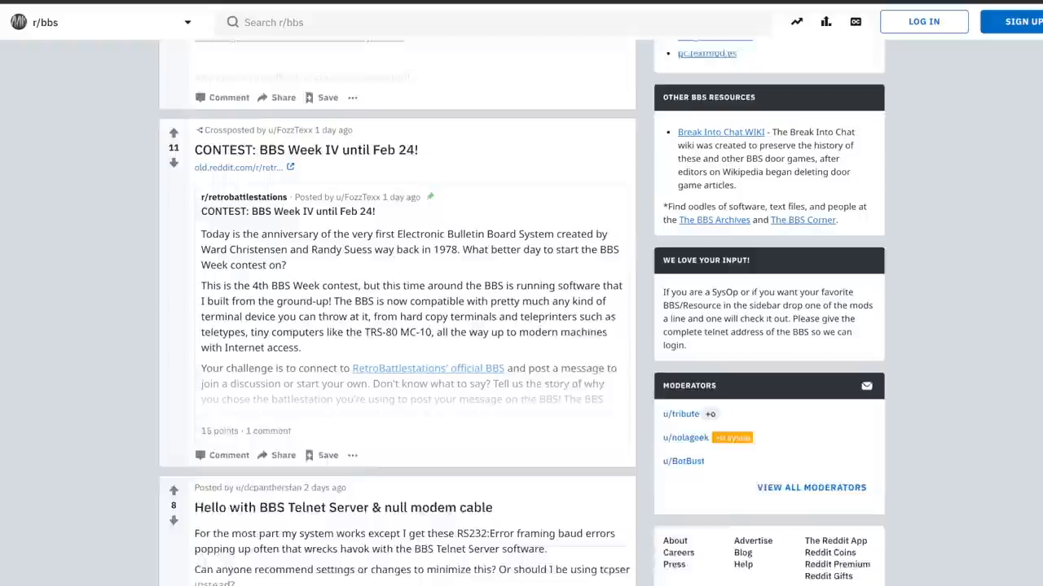
{"action": "scroll", "scroll_direction": "down", "scroll_amount": 3}
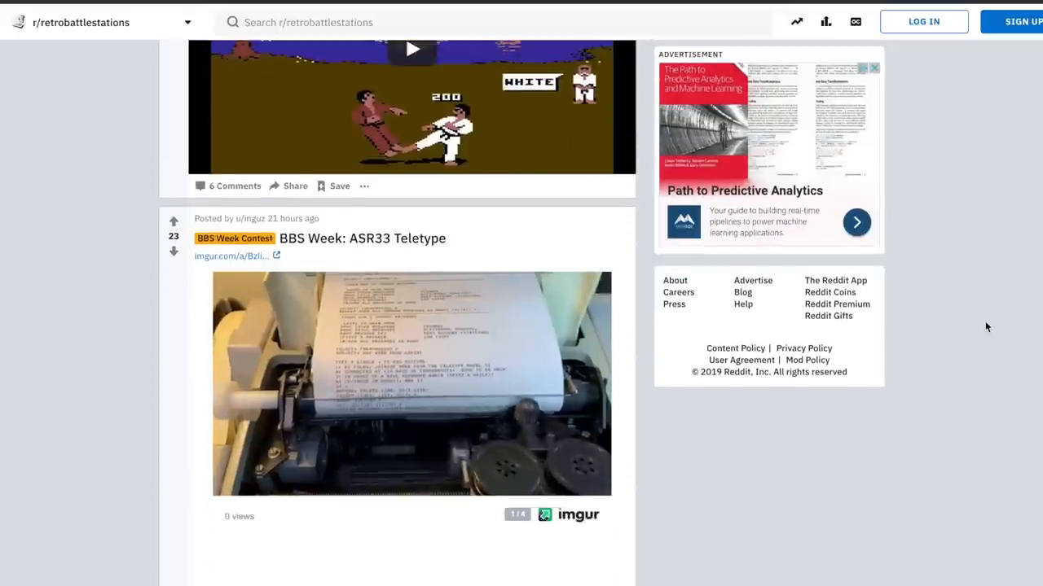
{"action": "scroll", "scroll_direction": "down", "scroll_amount": 3}
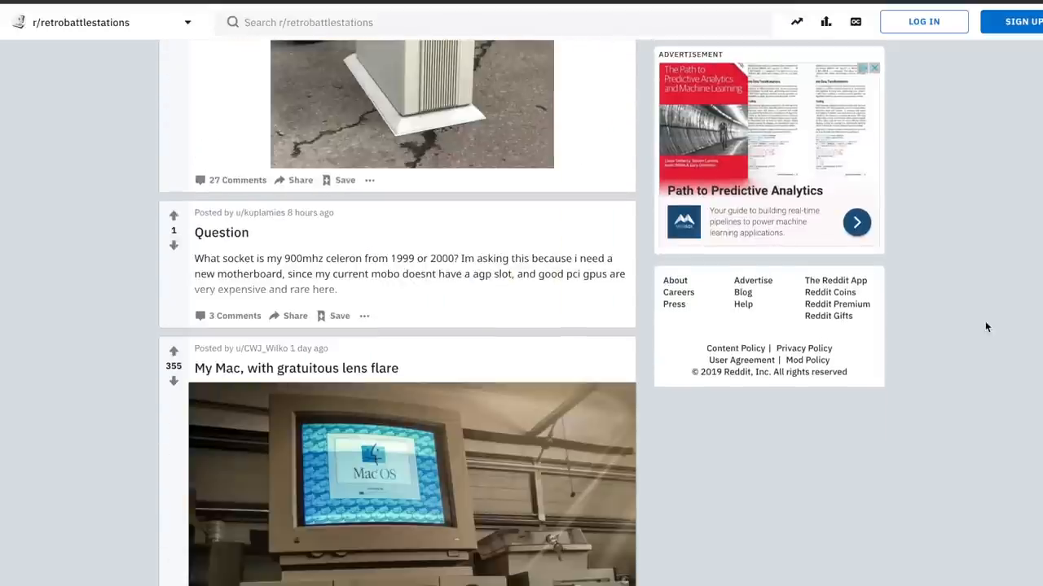
{"action": "scroll", "scroll_direction": "down", "scroll_amount": 3}
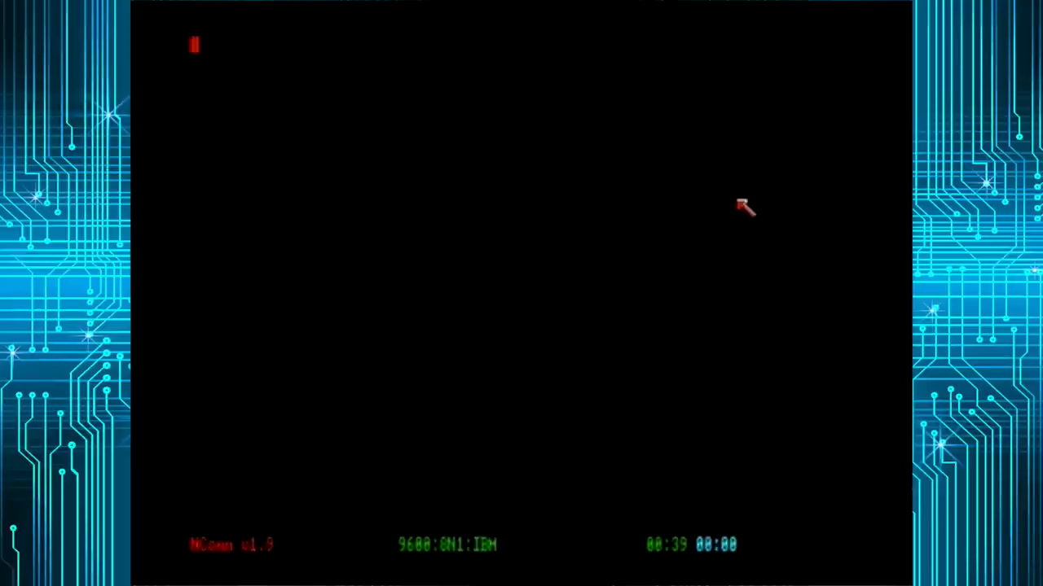
Enter atdt with the CIA Amiga BBS dynu.net hostname and port to dial it
{"action": "type", "text": "atdt"}
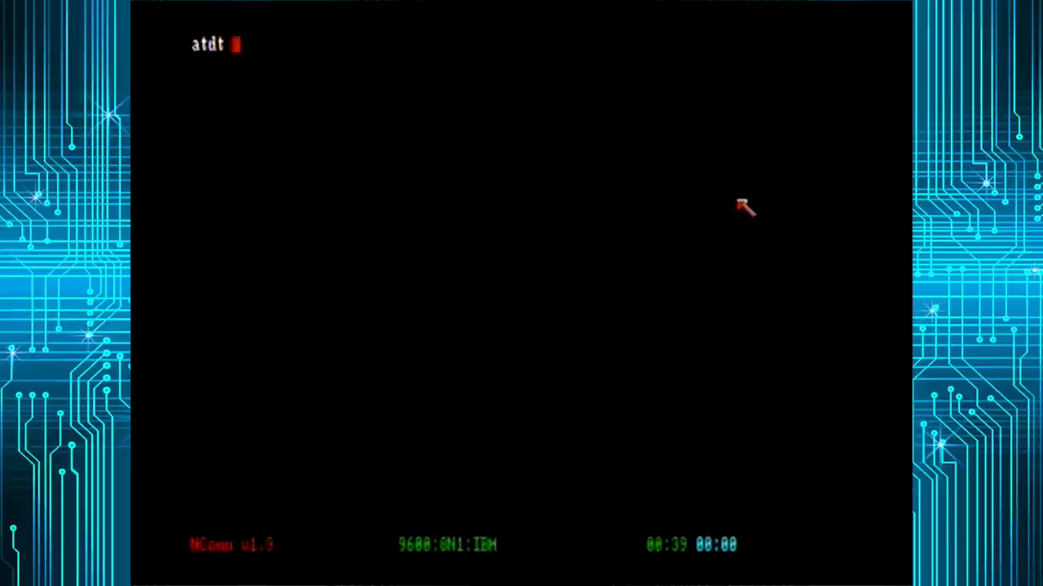
{"action": "type", "text": "ciaanigabbs"}
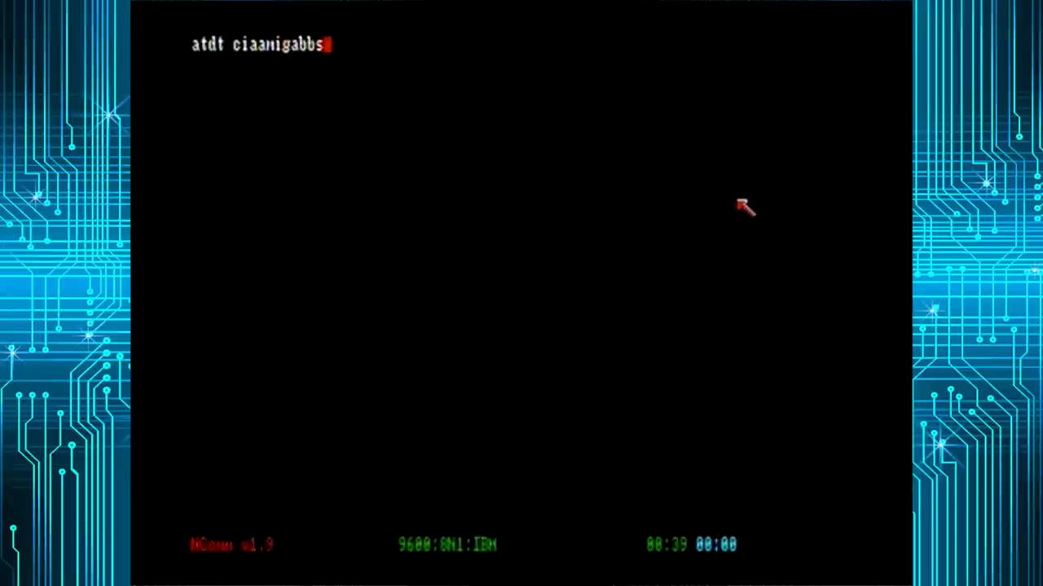
{"action": "type", "text": ".dynu.net:64"}
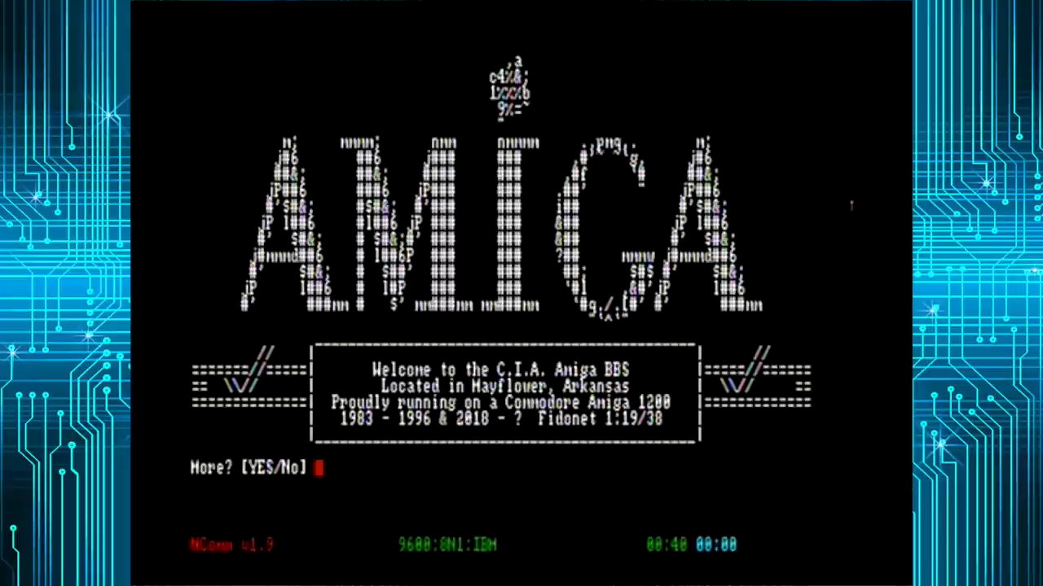
Answer YES at the More? prompt to reach the PBBS splash screen
{"action": "type", "text": "YES"}
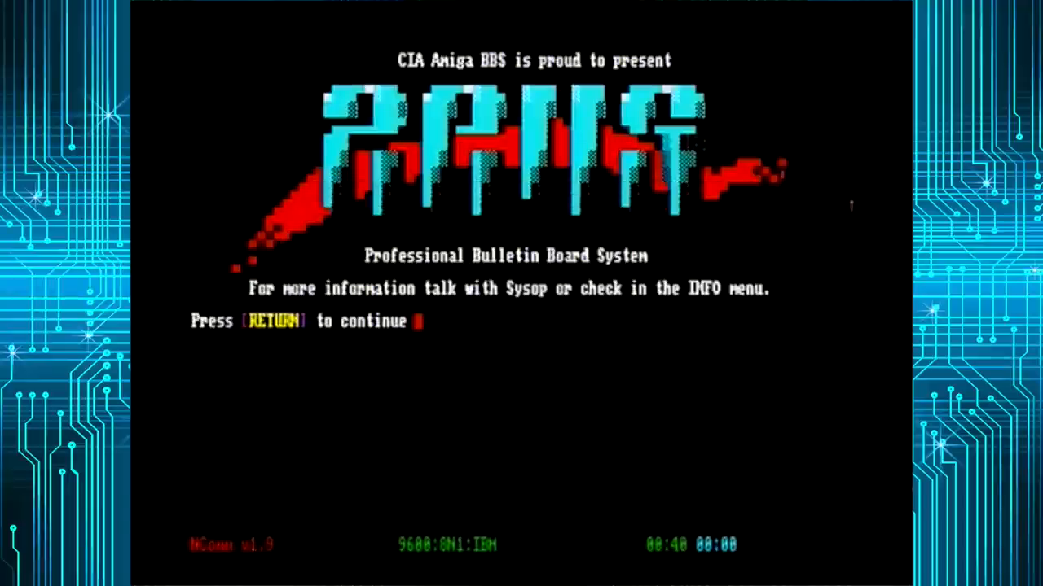
Read General Chat from message 1 through to 'Finally Echomail Areas are working!'
{"action": "key", "text": "return"}
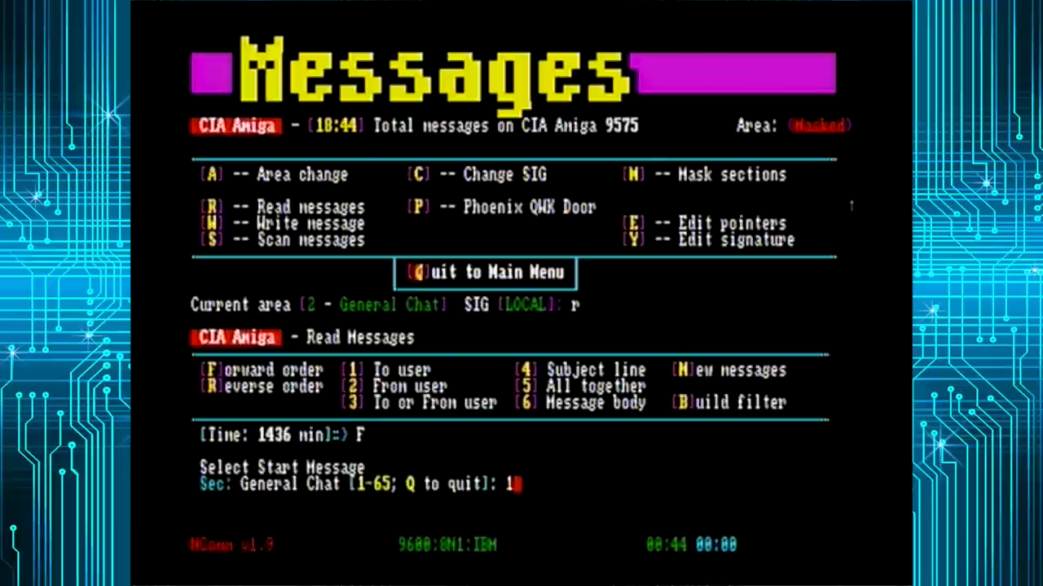
{"action": "key", "text": "enter"}
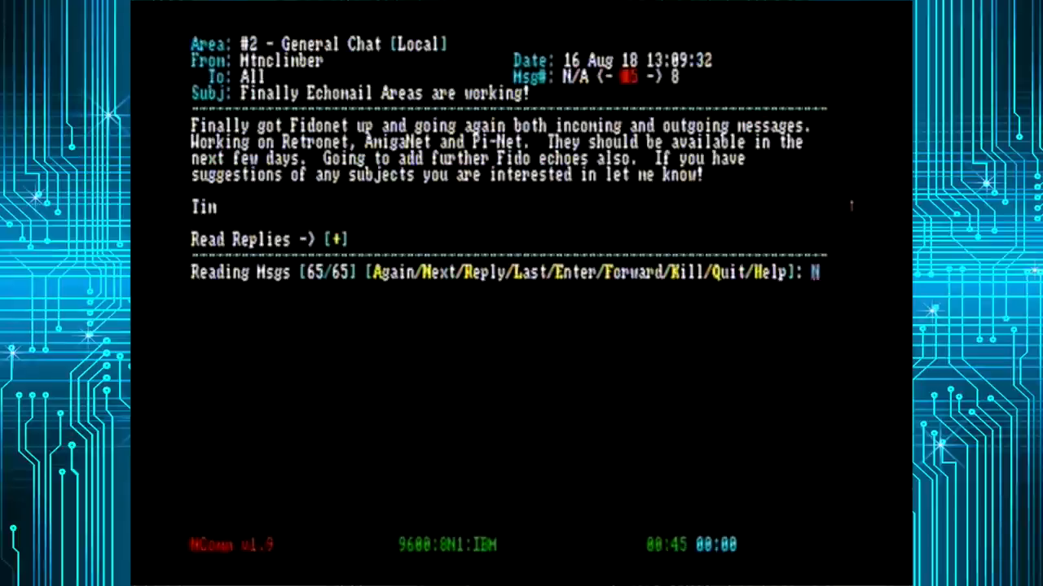
{"action": "key", "text": "N"}
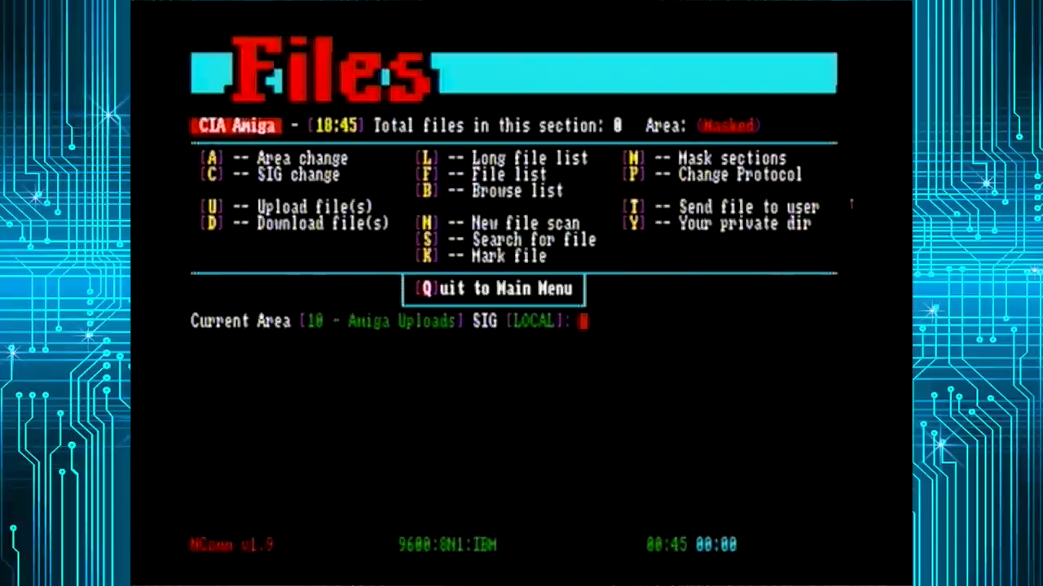
Enter 'a' in the Files menu to change the file area
{"action": "type", "text": "as"}
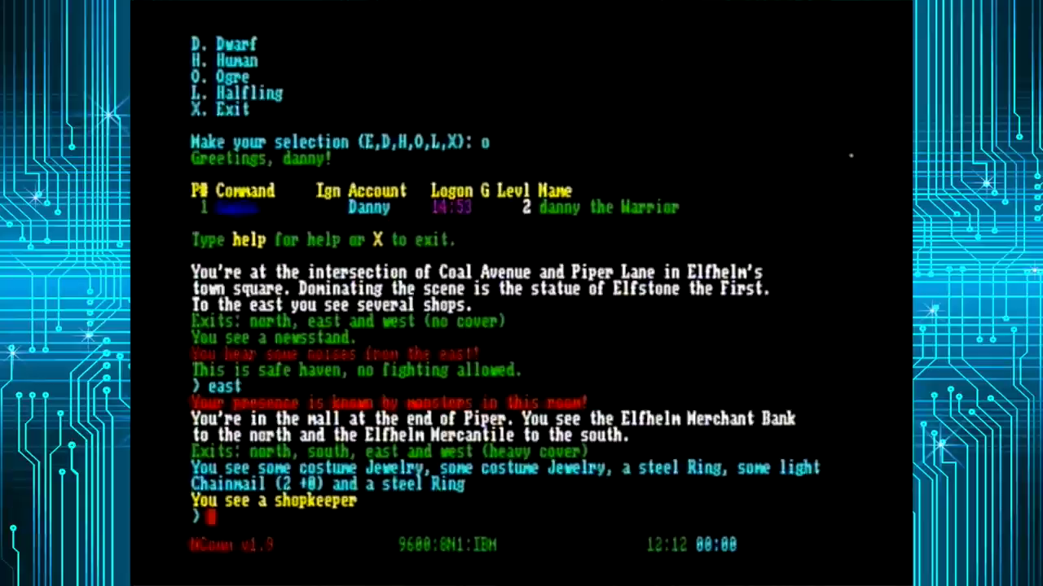
Talk to the shopkeeper in the MUD, then reach the #twitlive IRC channel
{"action": "type", "text": "talk to"}
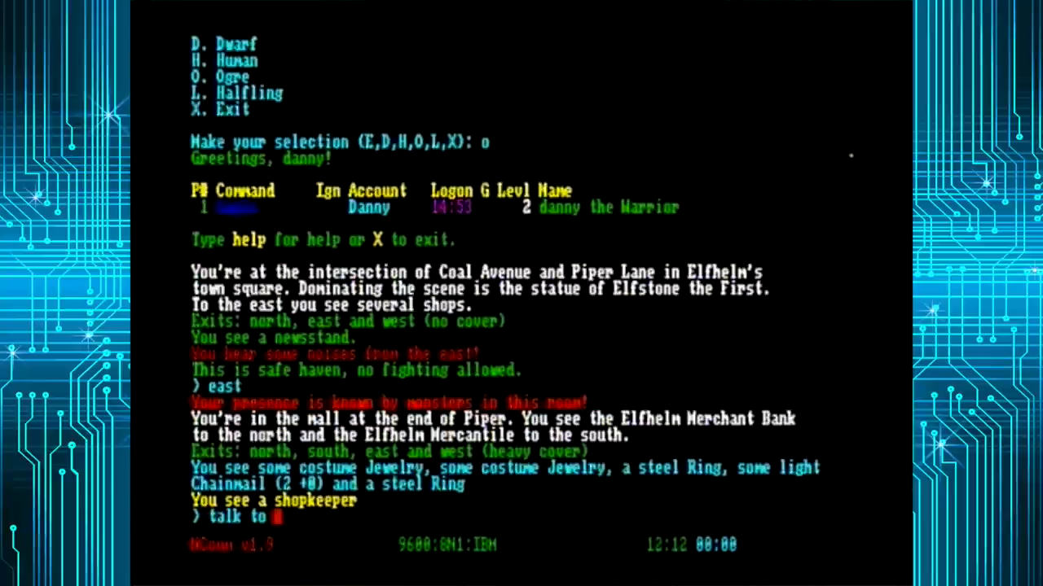
{"action": "type", "text": "sho"}
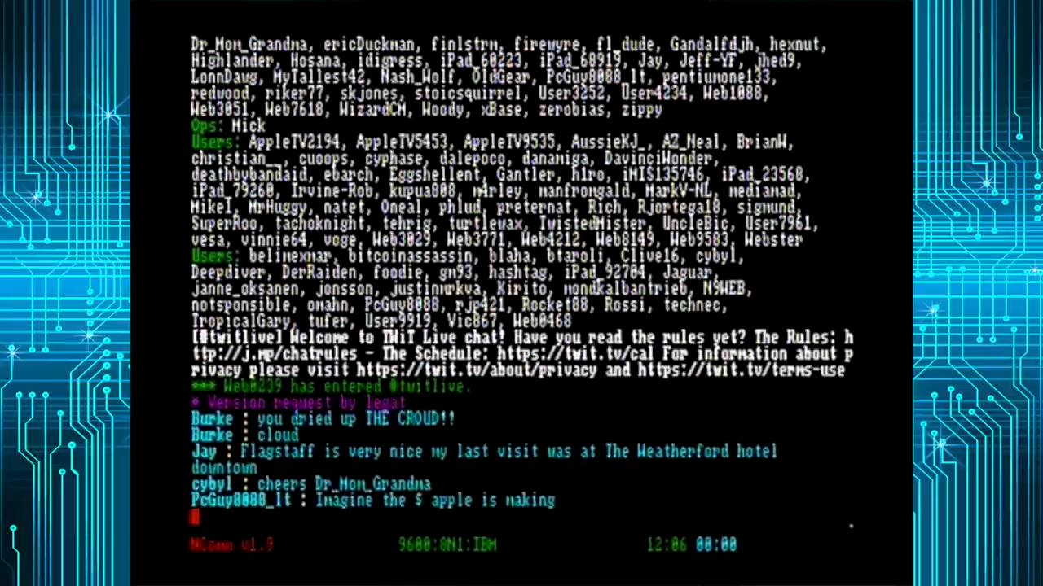
{"action": "scroll", "scroll_direction": "down", "scroll_amount": 3}
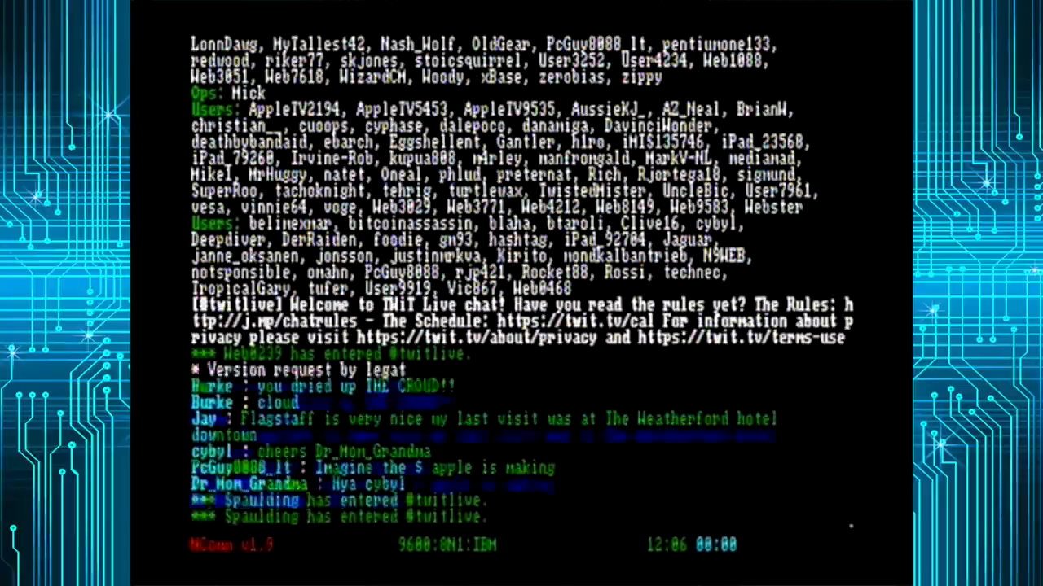